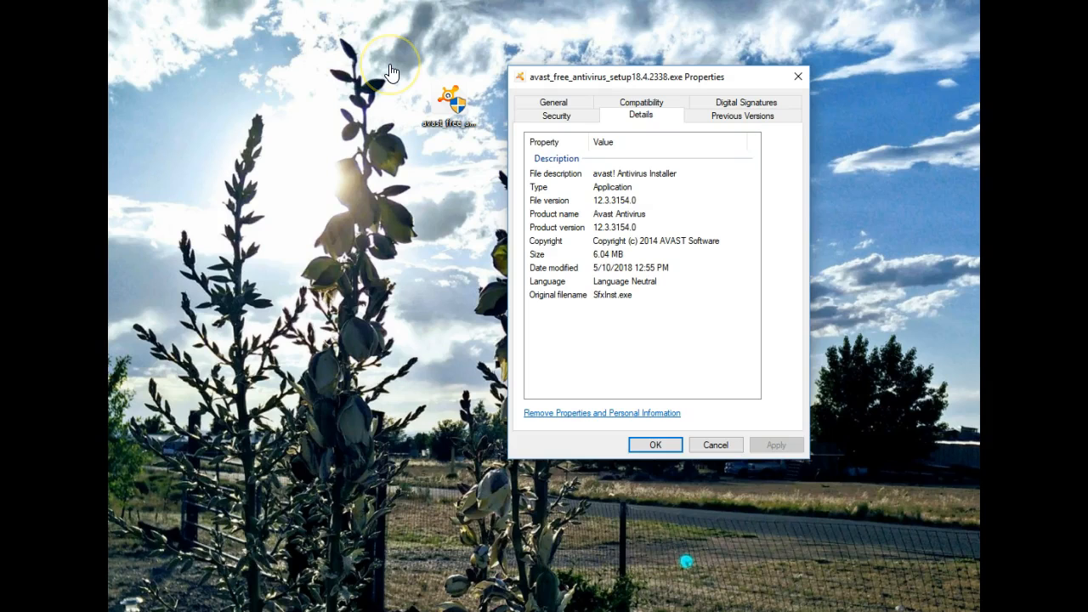
# Step: Close the setup file's Properties dialog in Windows Explorer
pyautogui.click(655, 445)
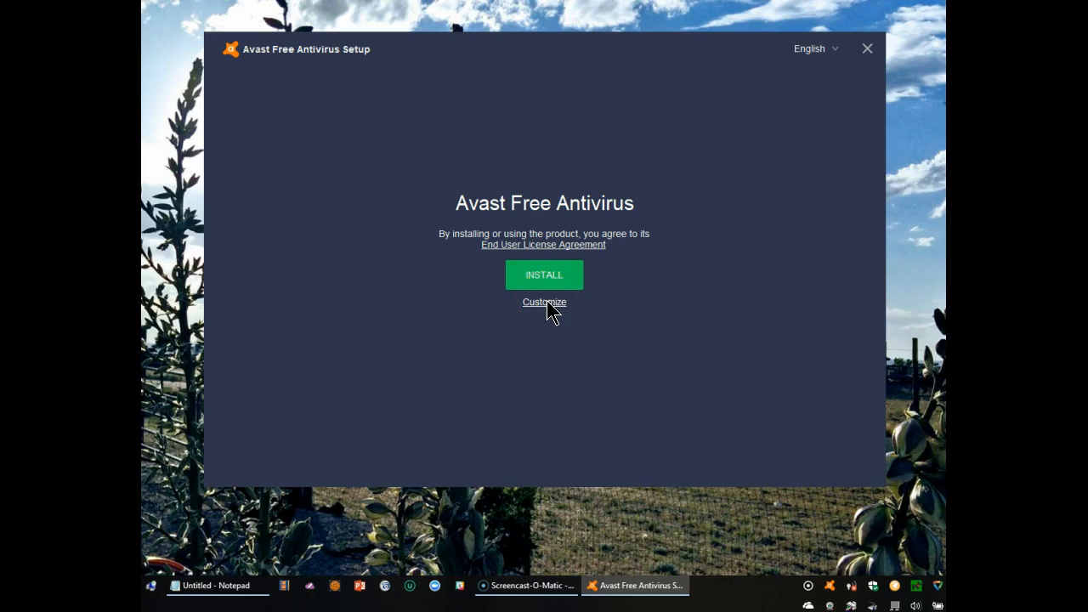
# Step: Customize the install, unchecking Cleanup, Game Mode and SafePrice browser extension
pyautogui.click(544, 302)
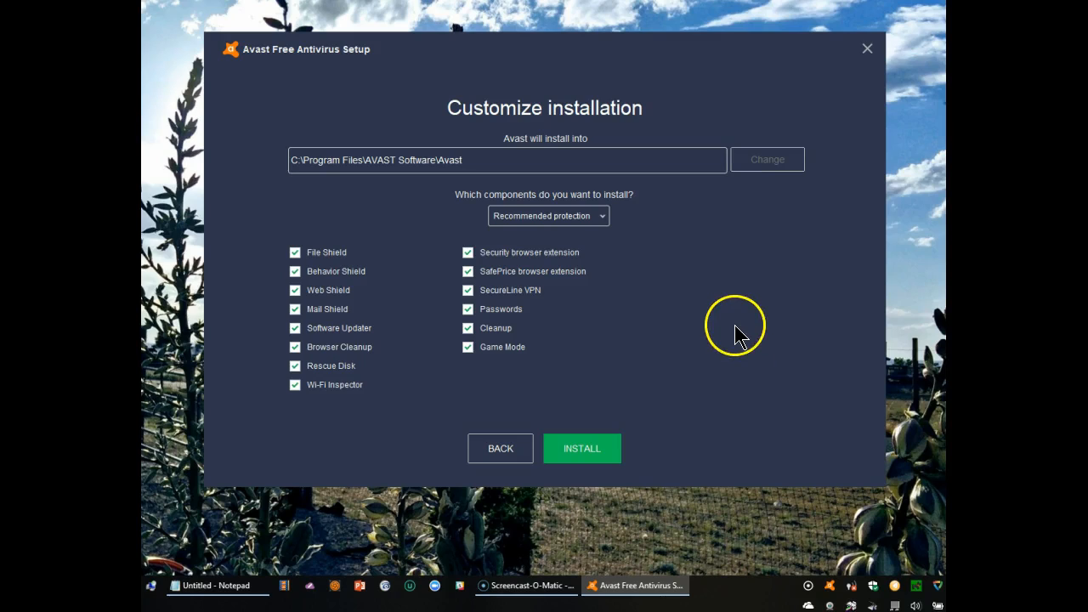
pyautogui.moveTo(272, 408)
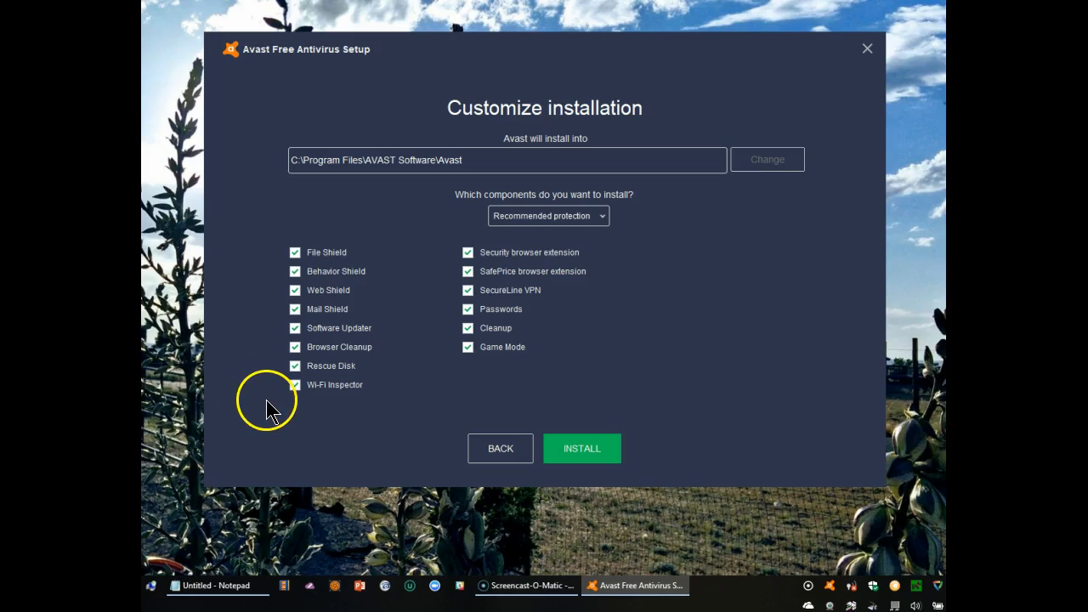
pyautogui.click(467, 328)
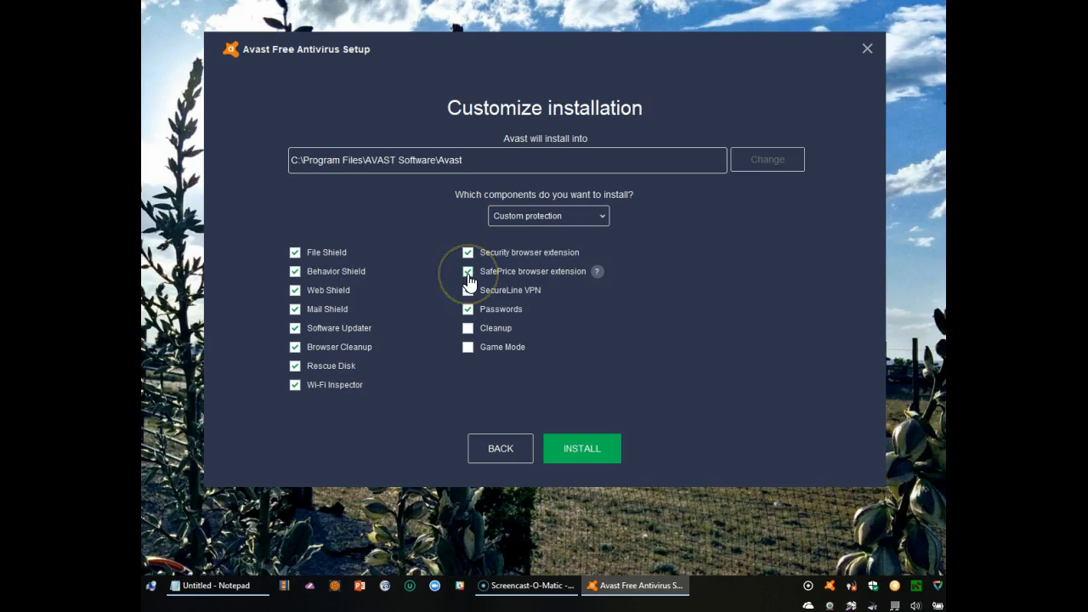
pyautogui.click(468, 271)
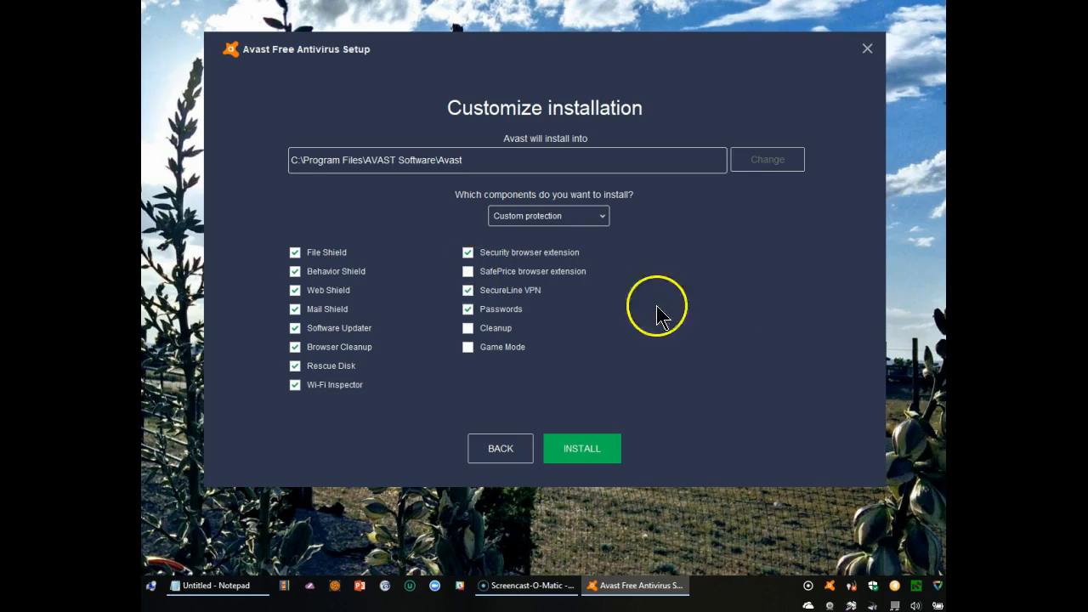
pyautogui.moveTo(357, 438)
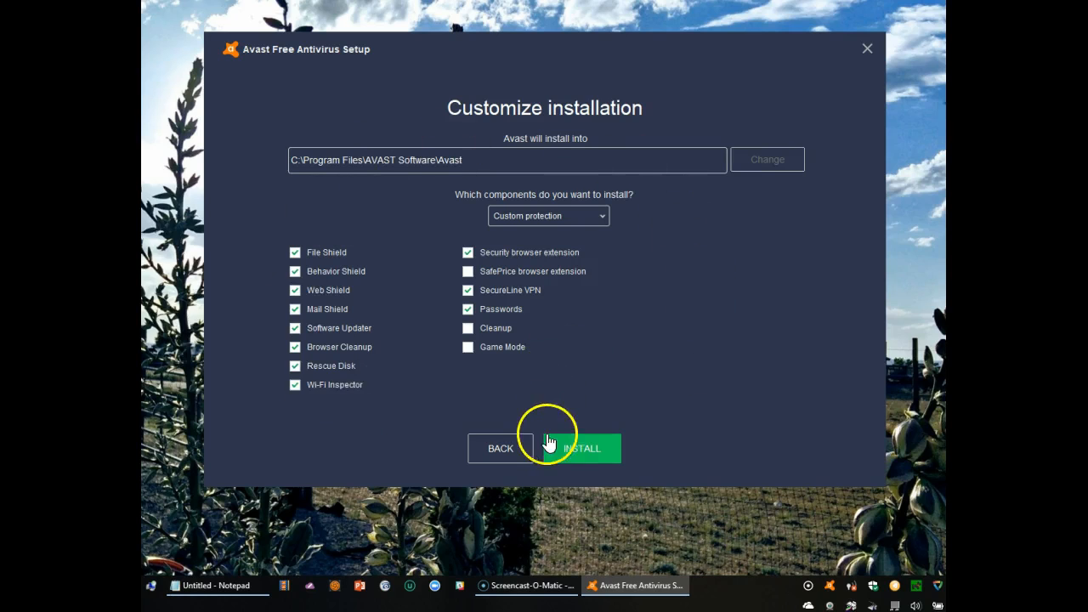
# Step: Start installing the selected Avast Free Antivirus components
pyautogui.click(582, 448)
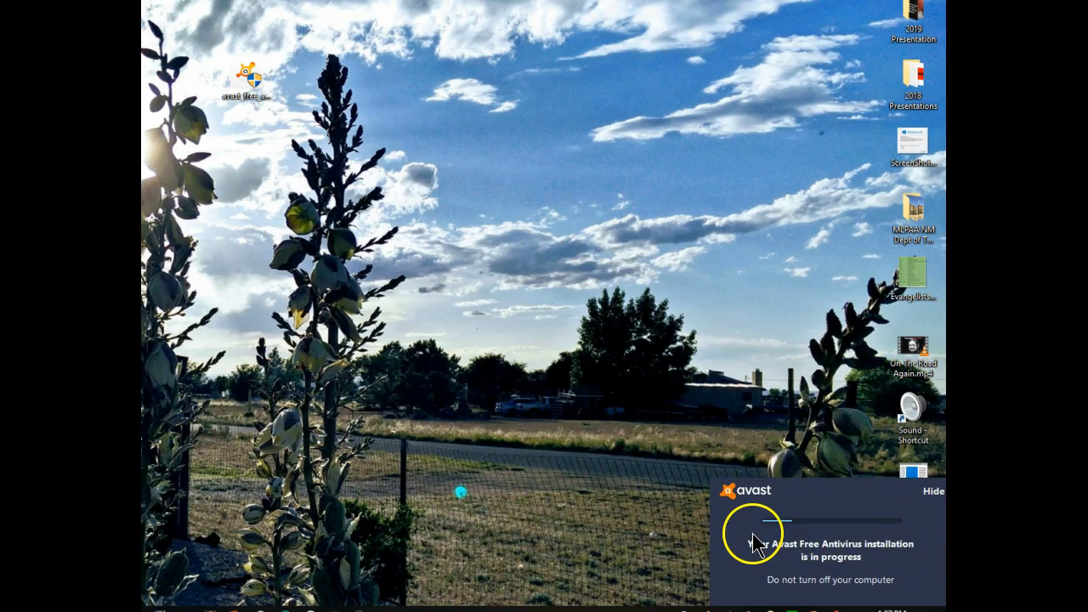
pyautogui.moveTo(714, 586)
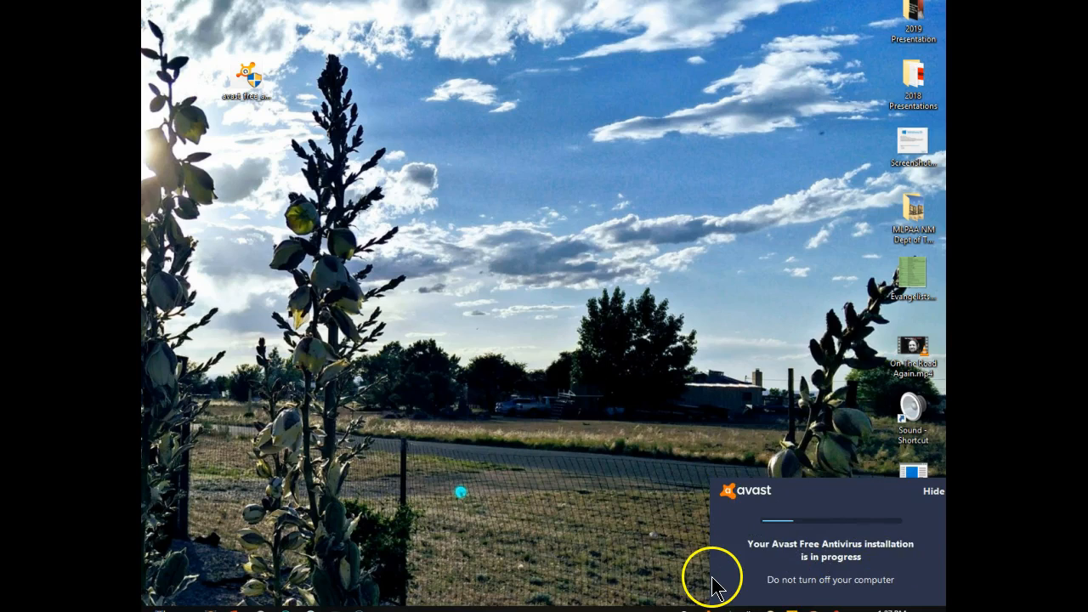
pyautogui.moveTo(905, 561)
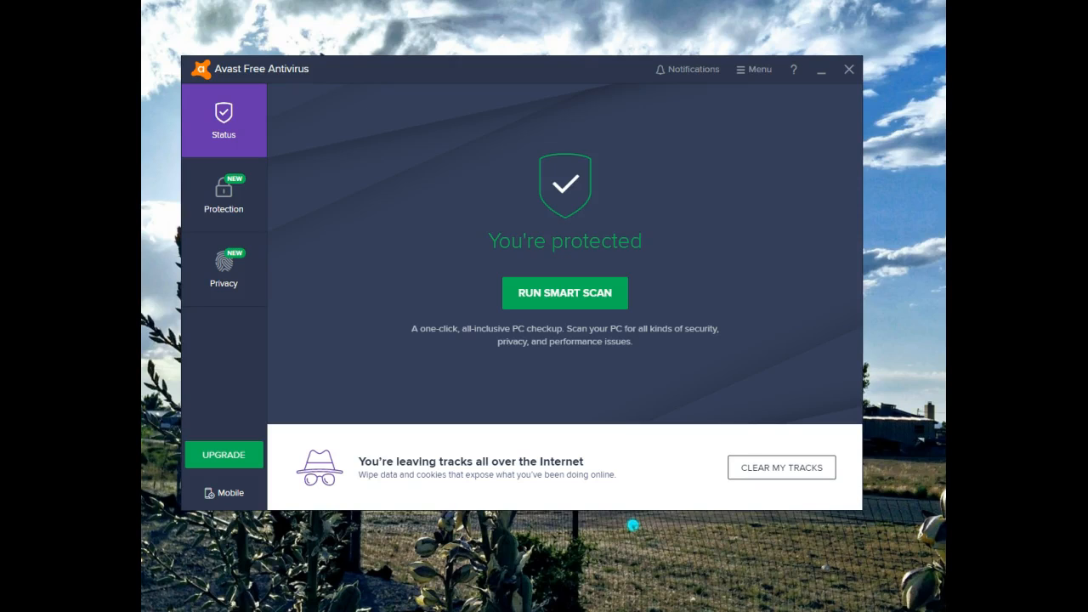
pyautogui.moveTo(260, 81)
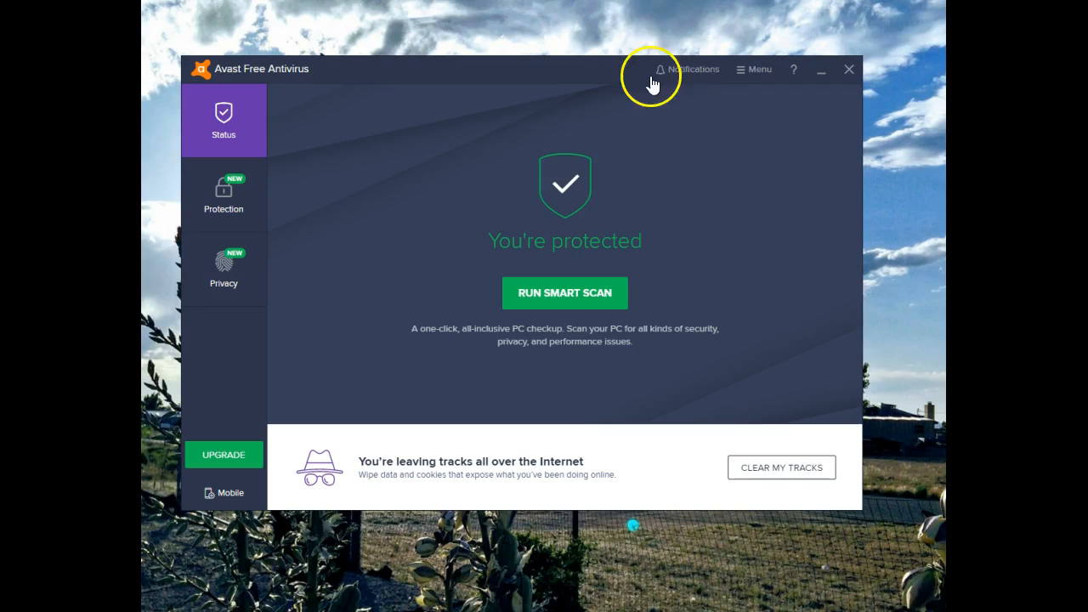
# Step: Open My licenses from the Menu and go to Manage Account
pyautogui.click(759, 69)
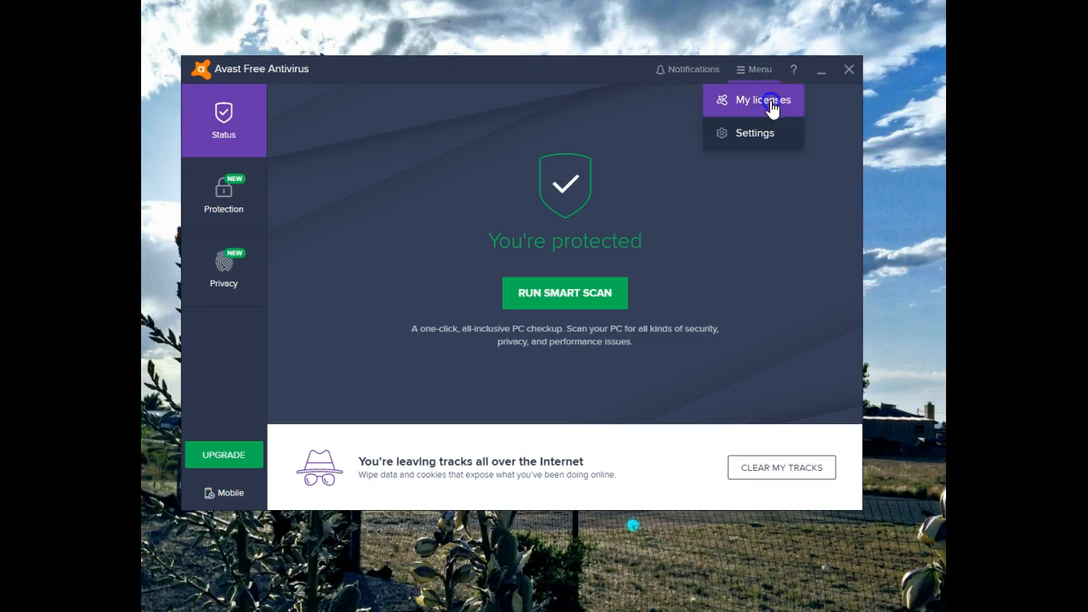
pyautogui.click(760, 99)
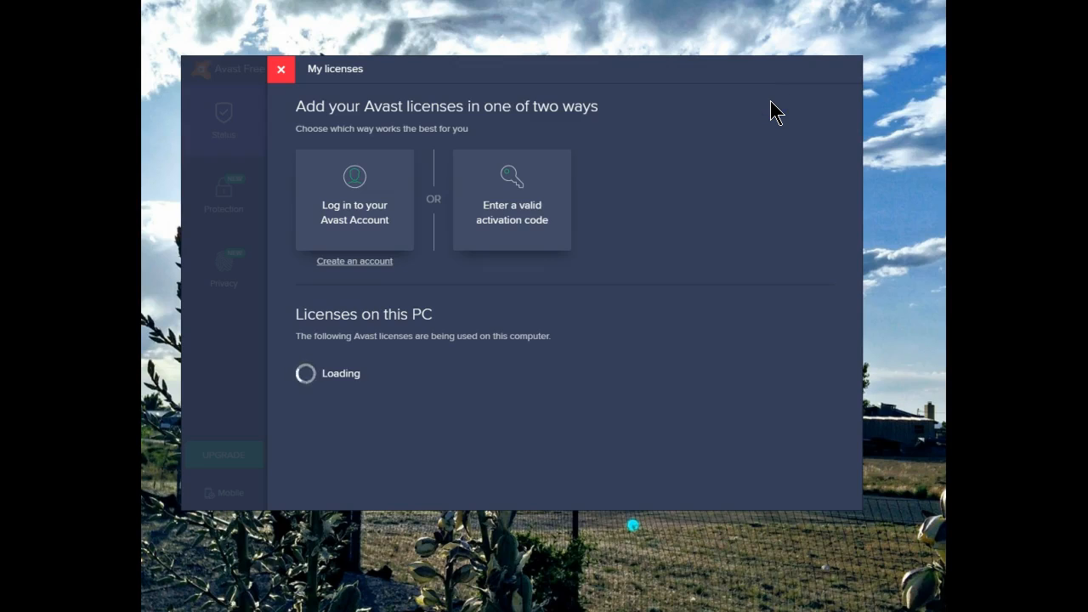
pyautogui.click(354, 204)
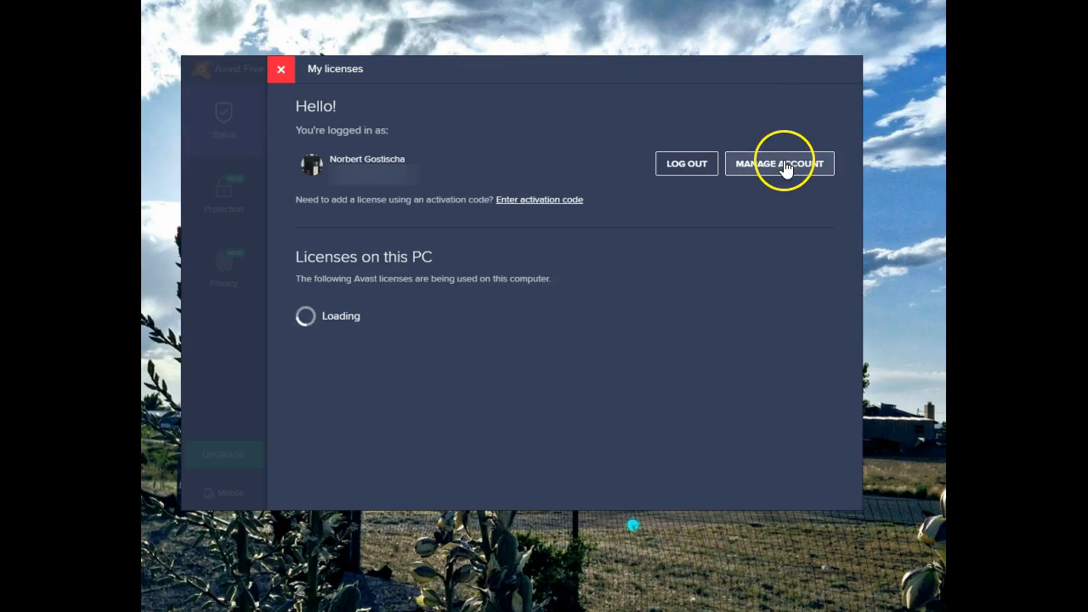
pyautogui.moveTo(687, 164)
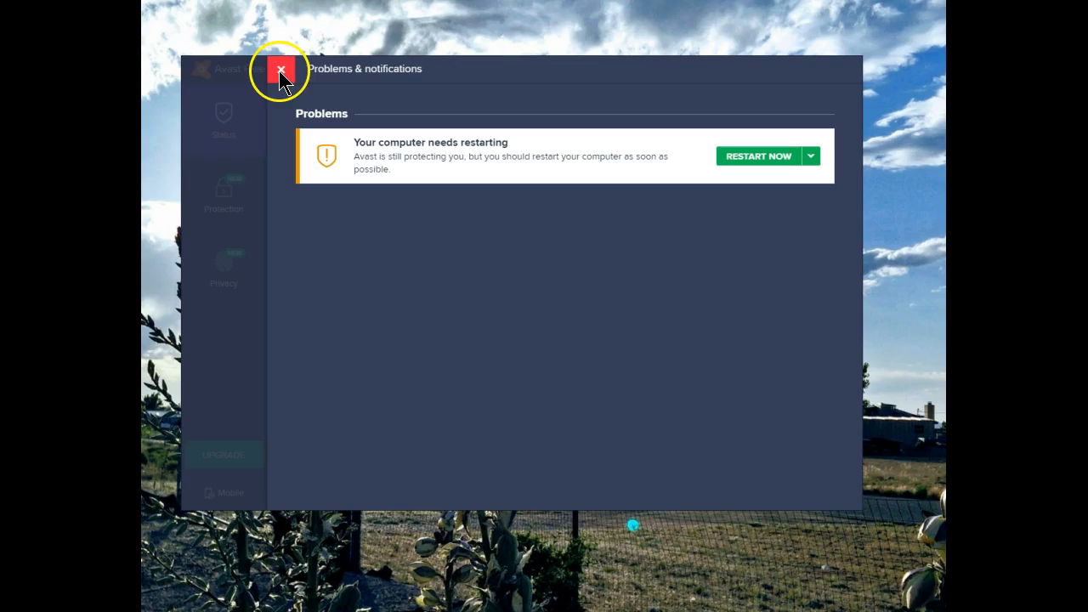
# Step: Restore previously saved settings for all components from the Settings page
pyautogui.click(281, 69)
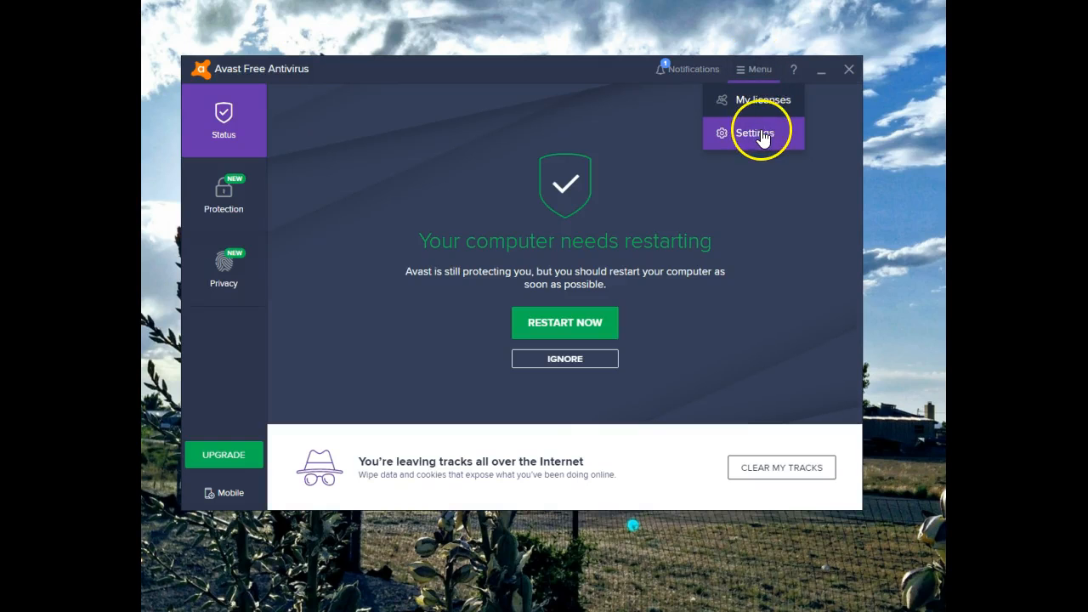
pyautogui.click(755, 132)
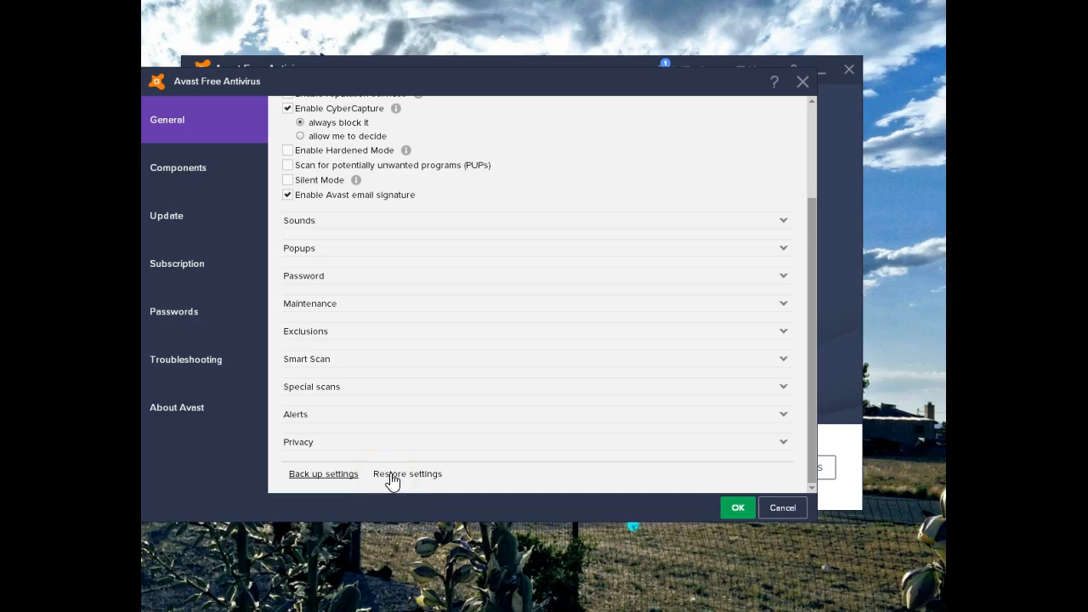
pyautogui.moveTo(404, 479)
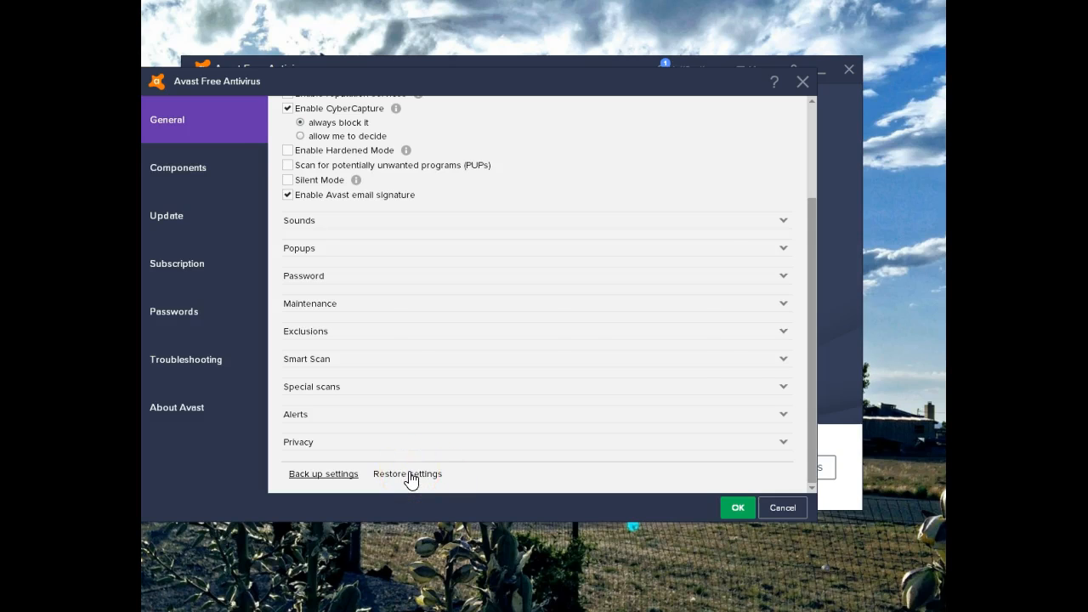
pyautogui.click(407, 474)
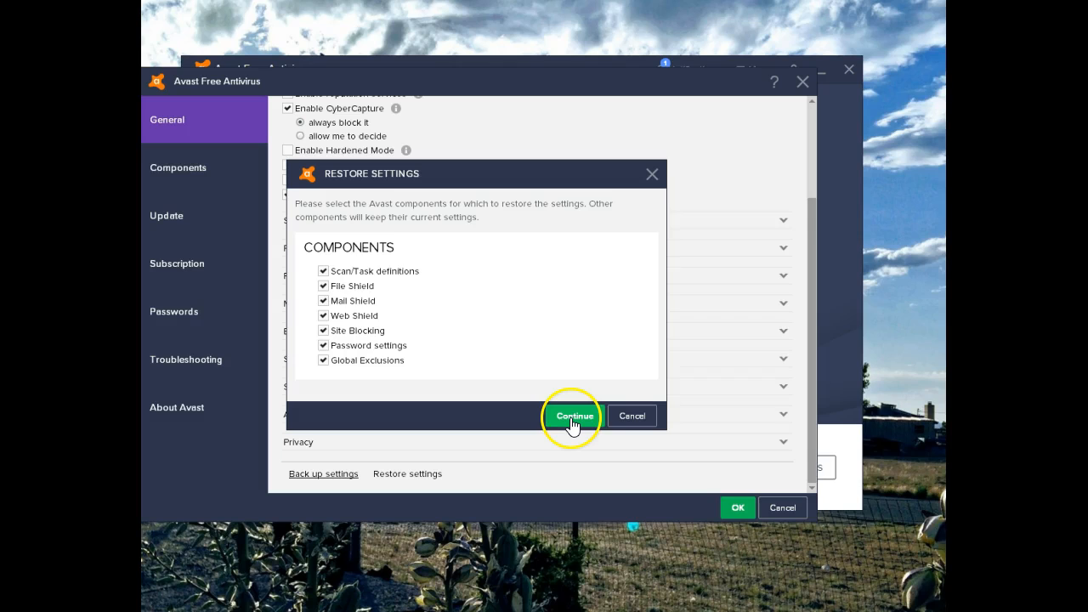
pyautogui.click(574, 416)
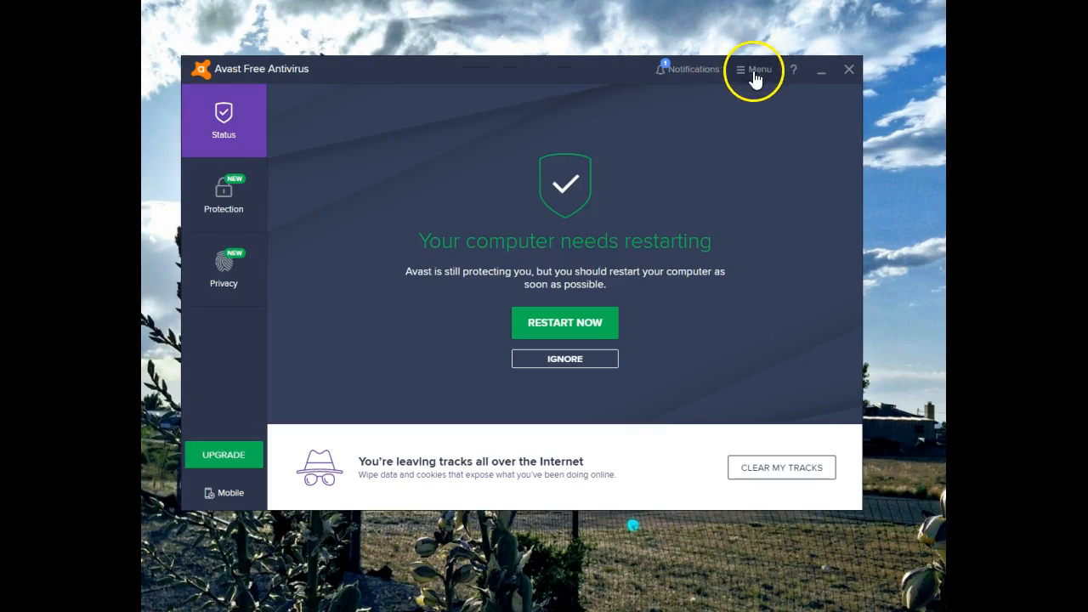
# Step: Check the restored General options, then show About Avast with version 18.4.2338
pyautogui.click(753, 69)
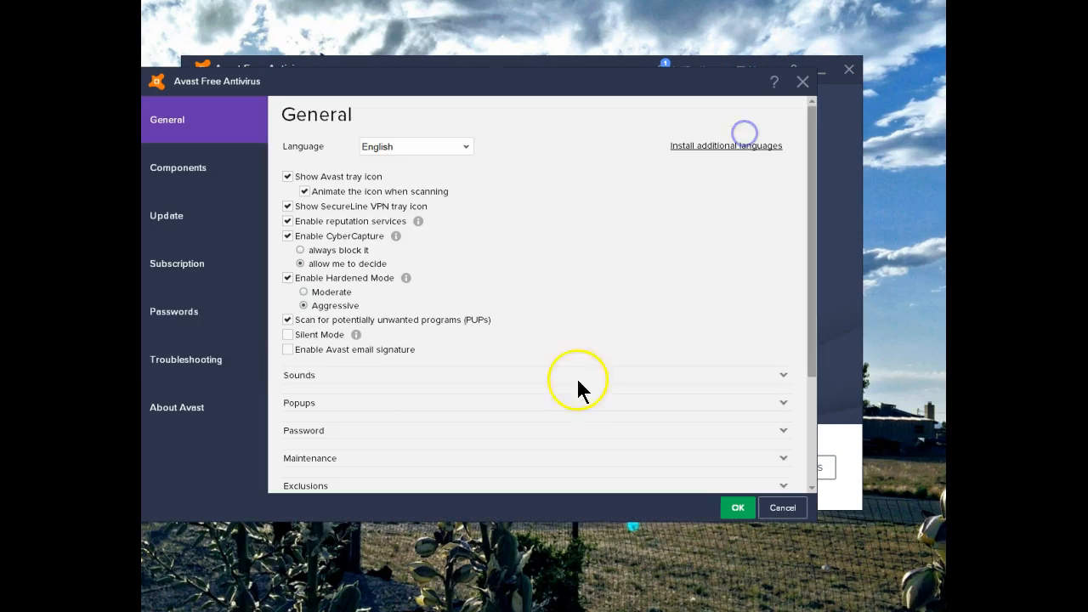
pyautogui.moveTo(288, 349)
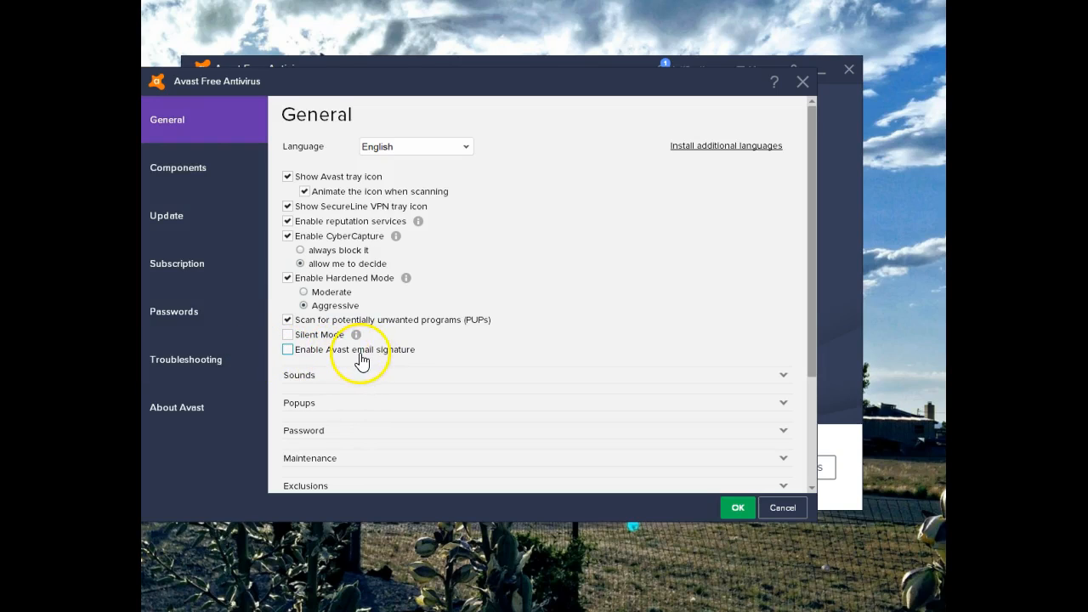
pyautogui.moveTo(417, 355)
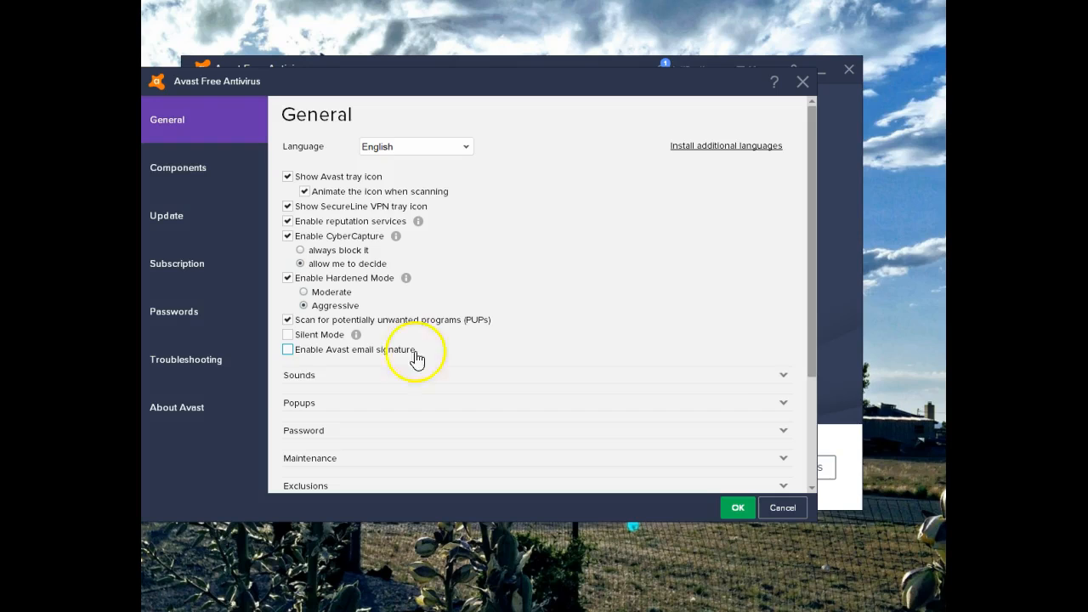
pyautogui.scroll(-3)
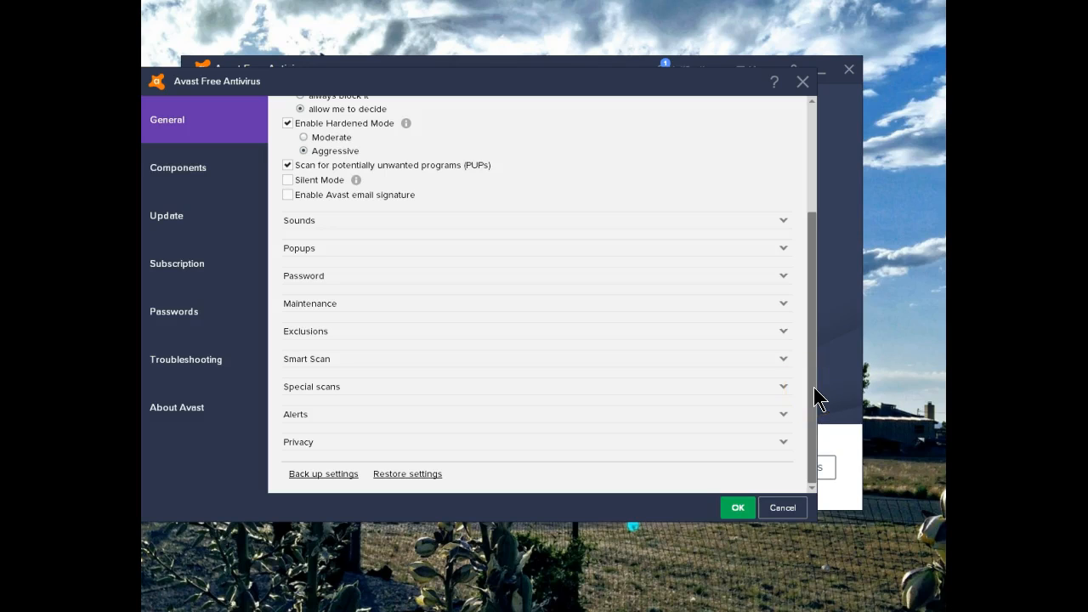
pyautogui.click(177, 407)
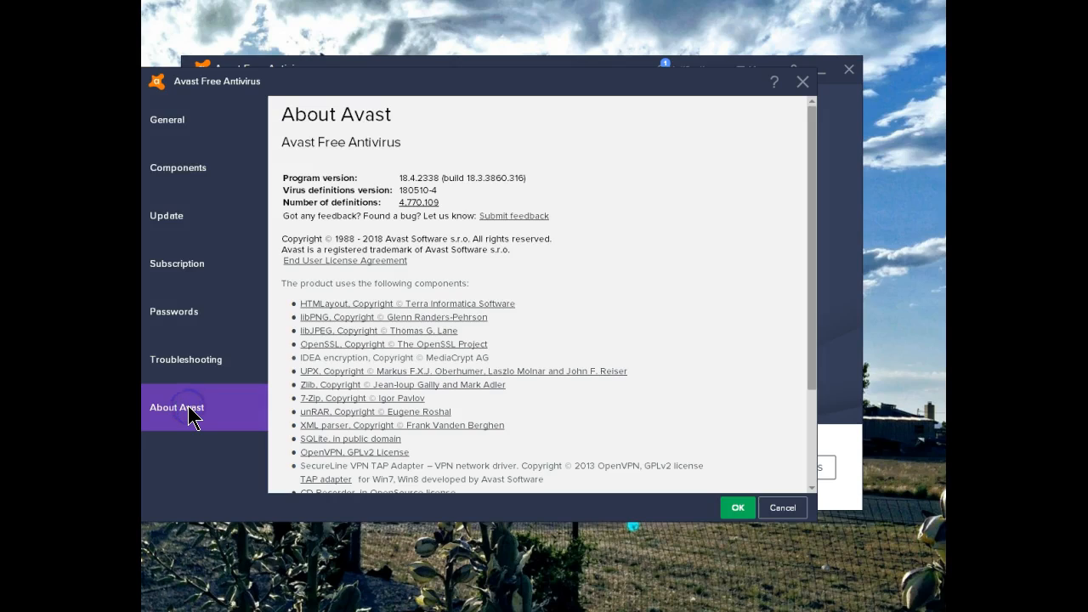